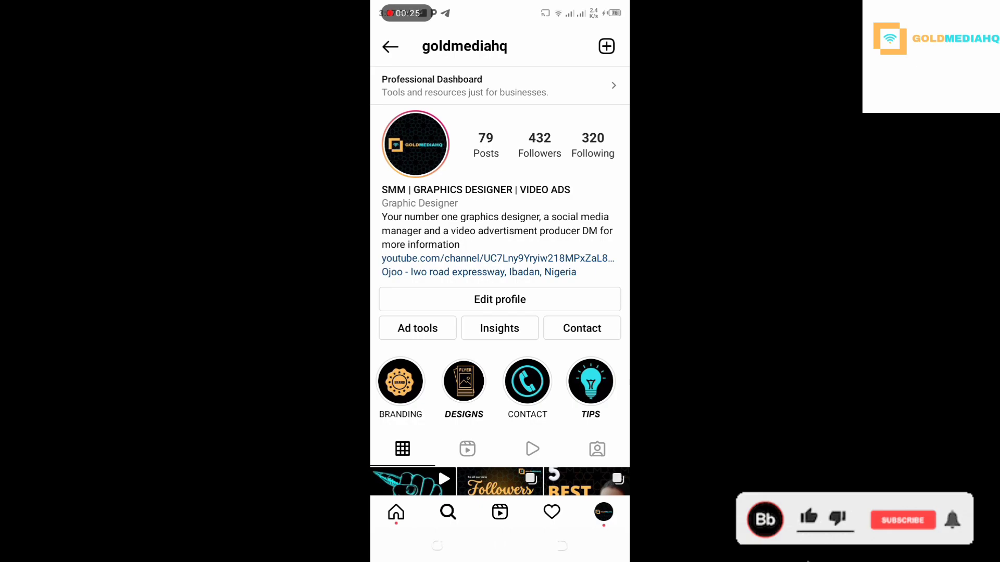
Show bosslists2022's following list of 202 verified celebrity accounts.
left_click(463, 382)
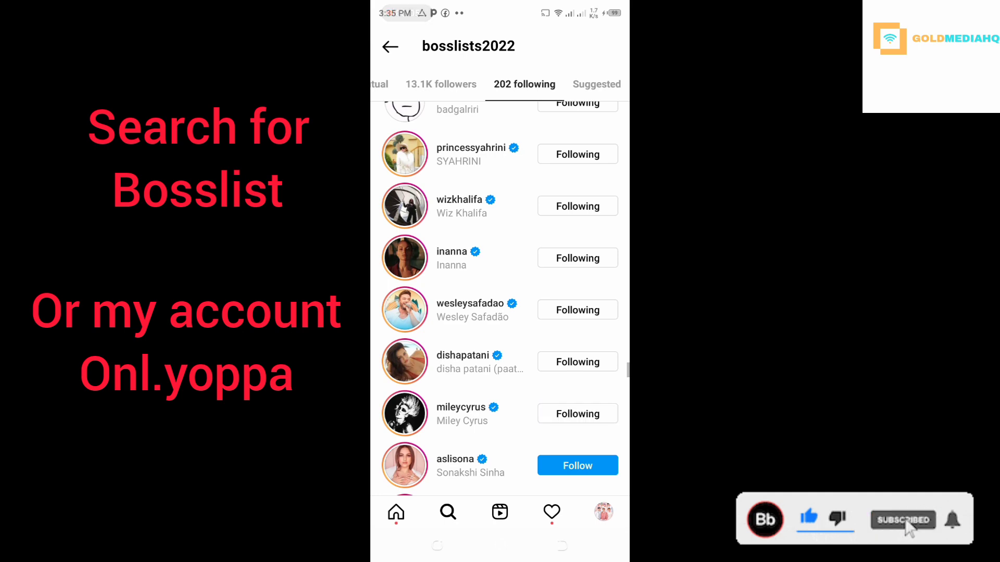
Follow accounts from bosslists2022's following list, including Cesc Fàbregas.
scroll("down", 3)
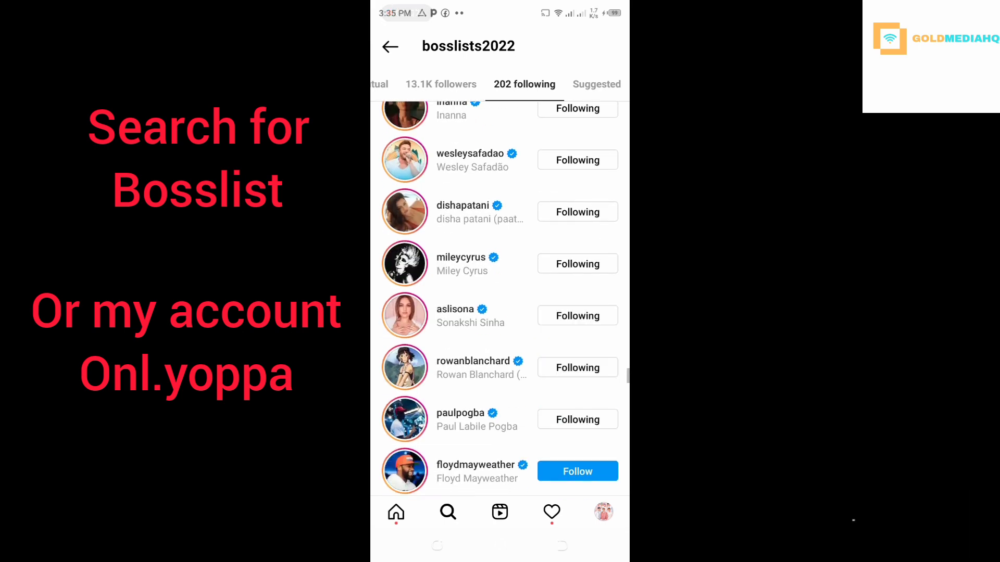
scroll("down", 3)
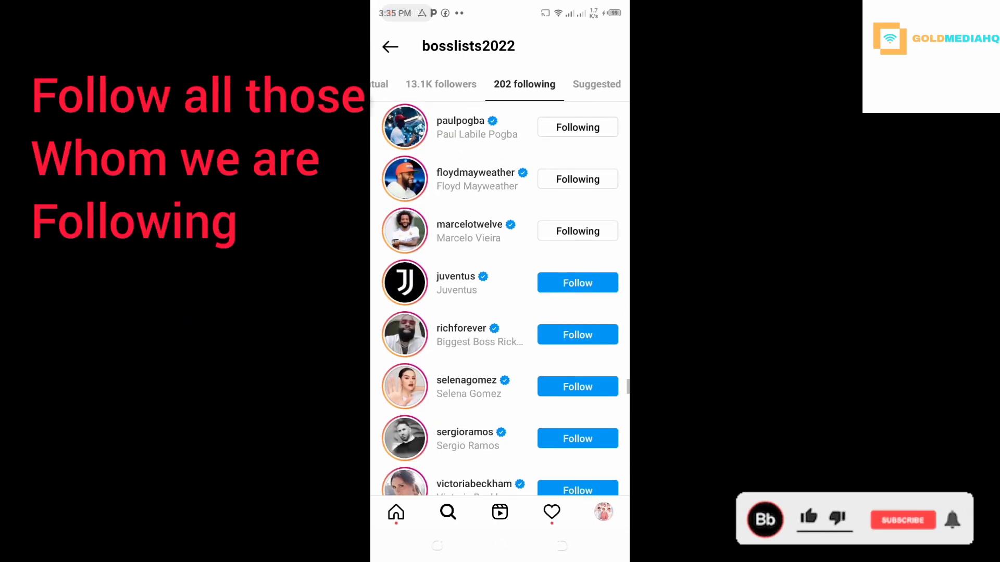
left_click(577, 282)
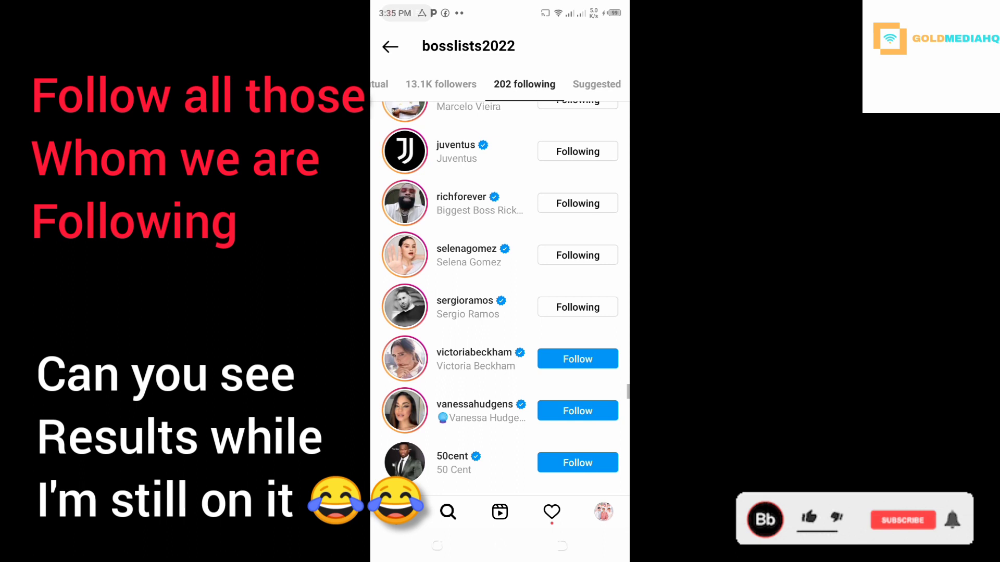
scroll("up", 3)
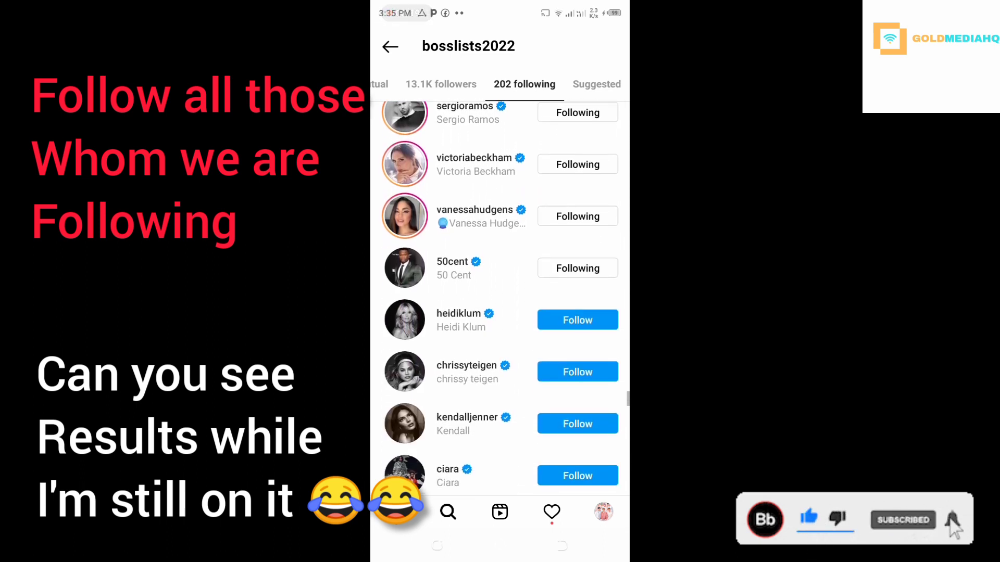
scroll("up", 3)
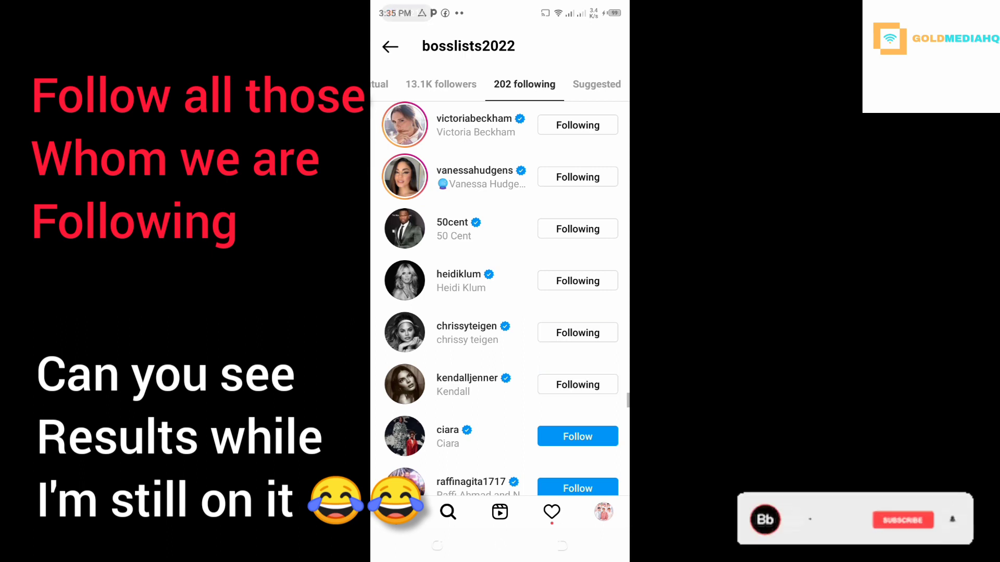
scroll("down", 3)
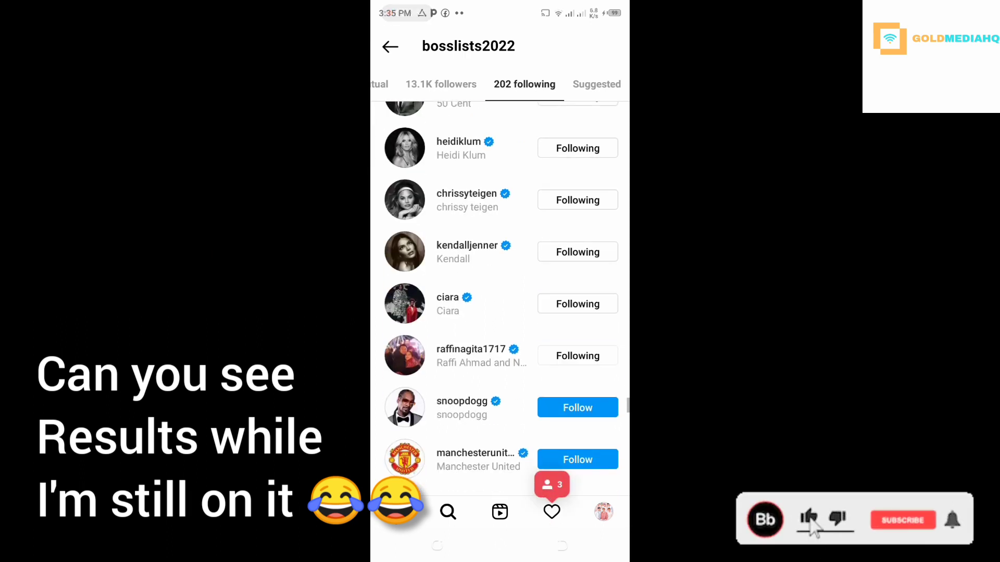
scroll("up", 3)
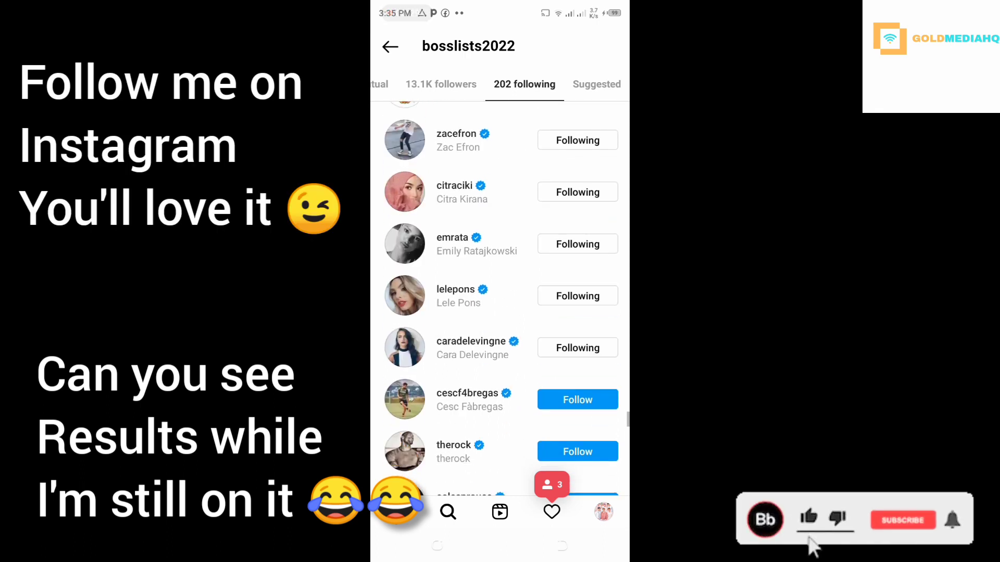
left_click(807, 520)
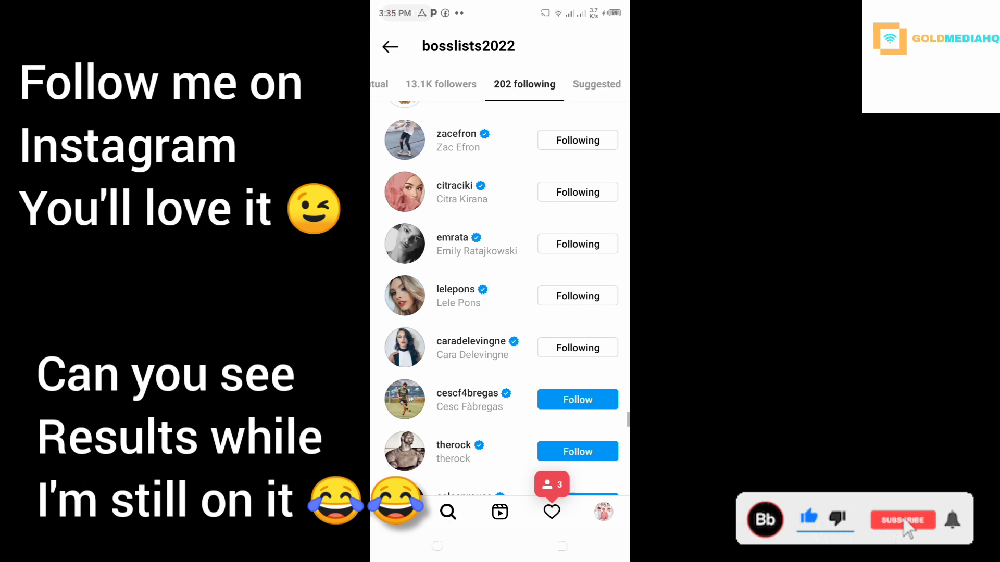
scroll("down", 3)
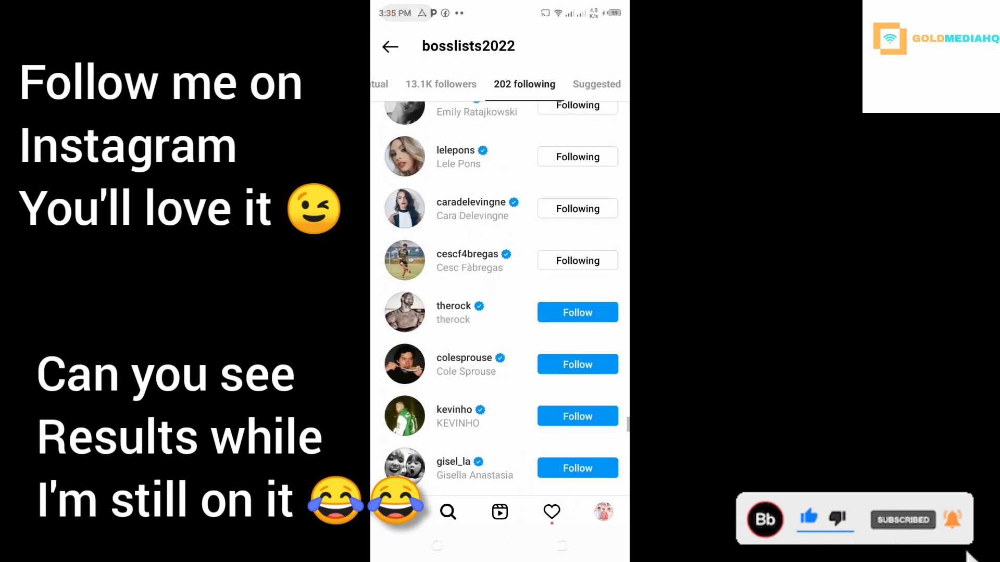
scroll("up", 3)
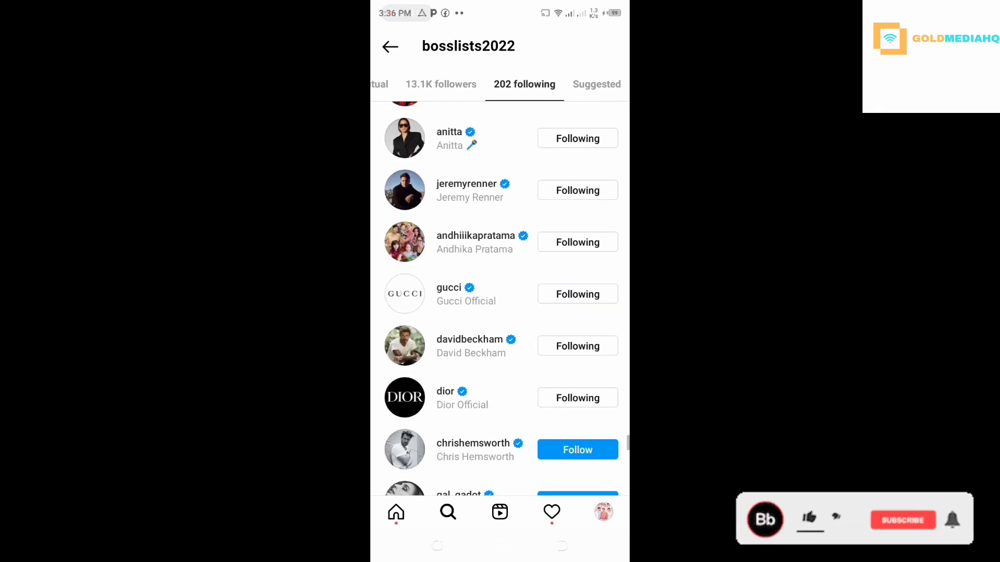
scroll("down", 3)
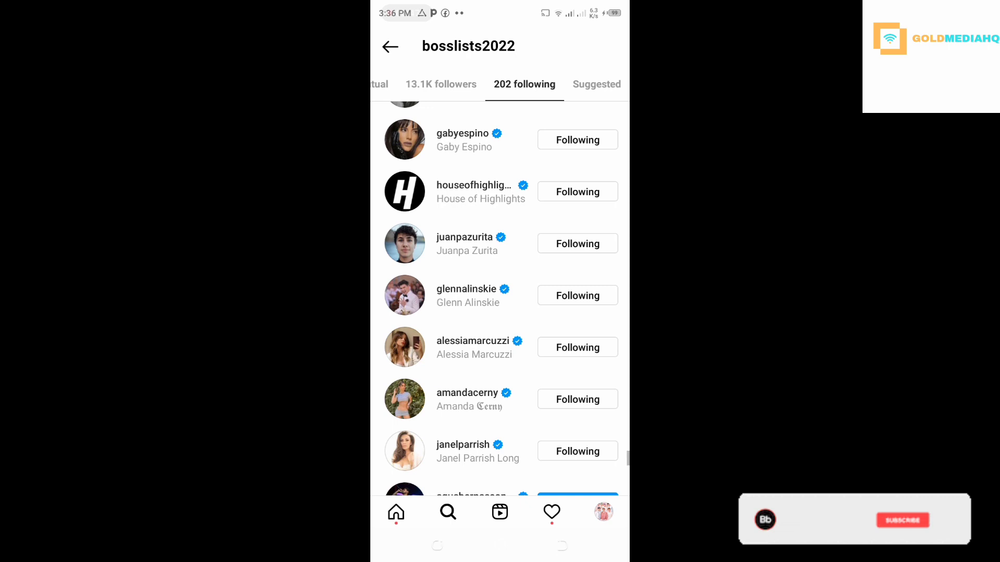
scroll("down", 3)
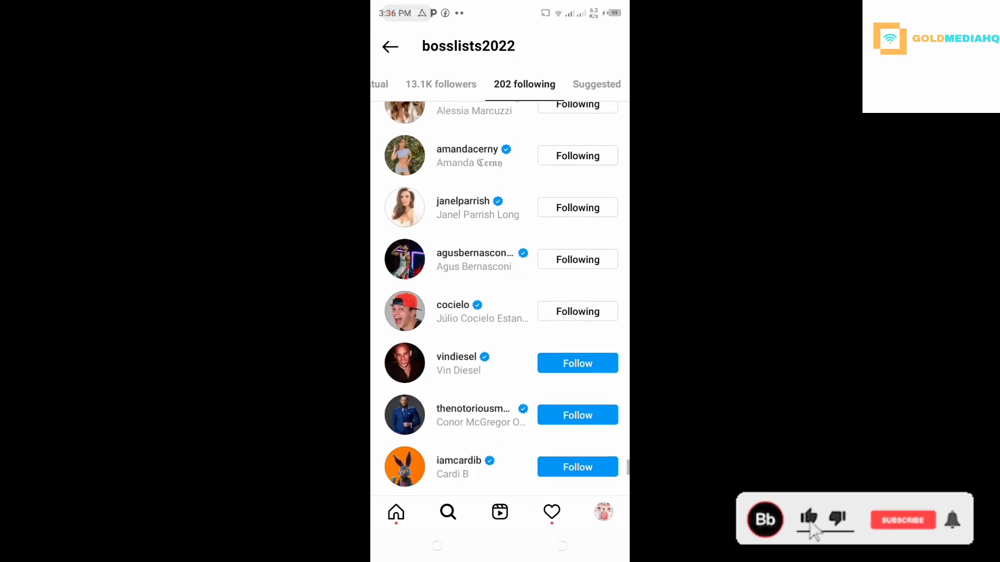
left_click(456, 356)
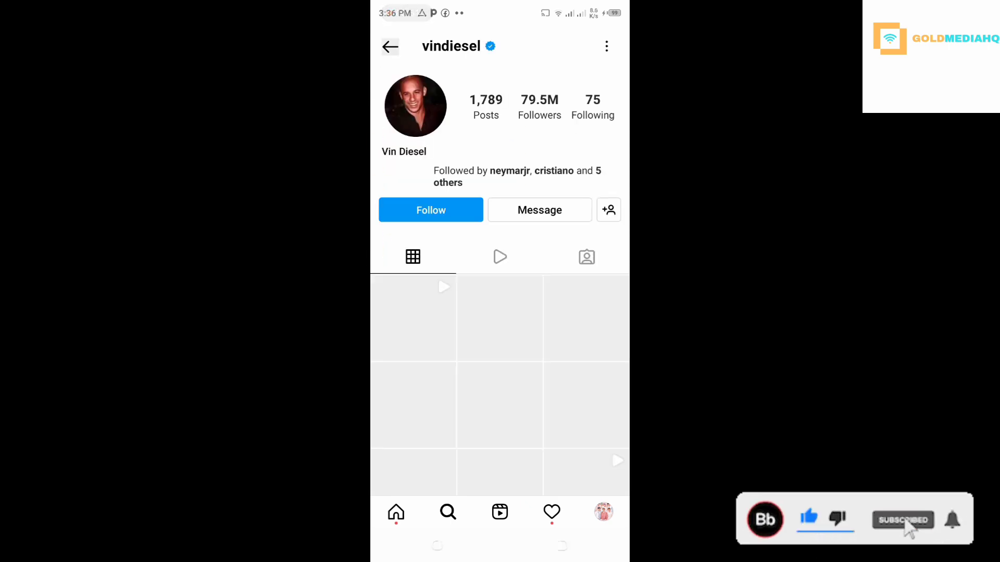
left_click(591, 107)
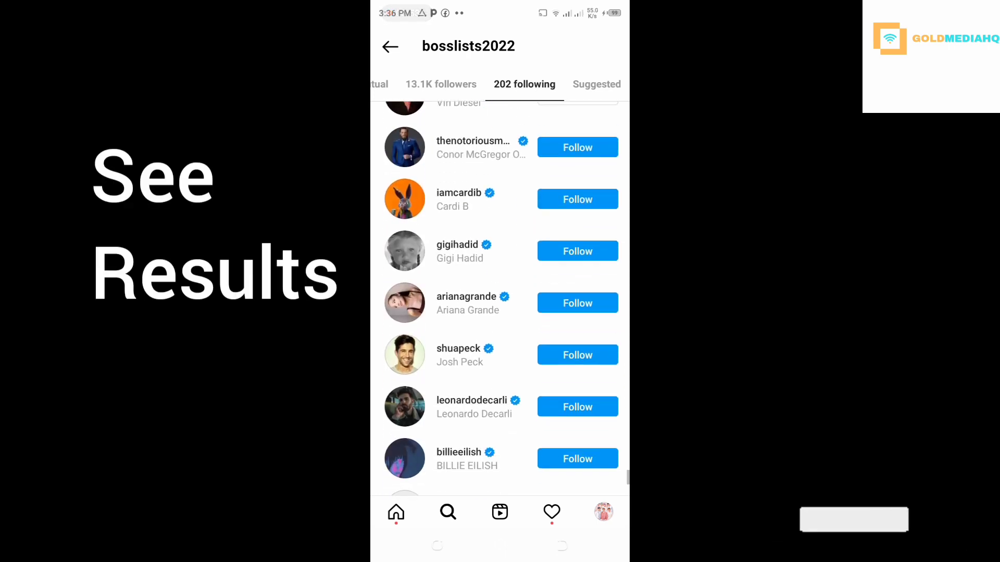
left_click(551, 512)
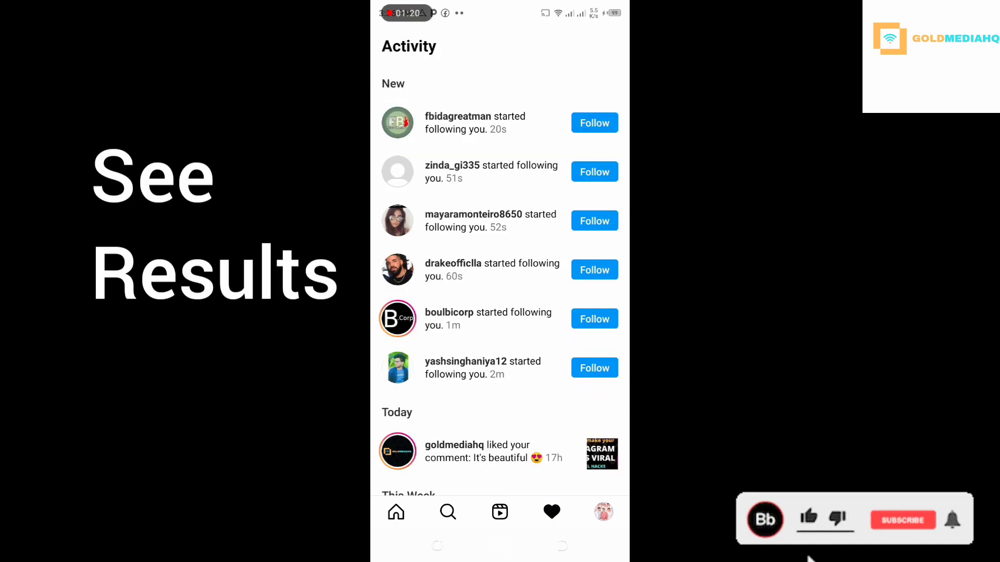
left_click(807, 519)
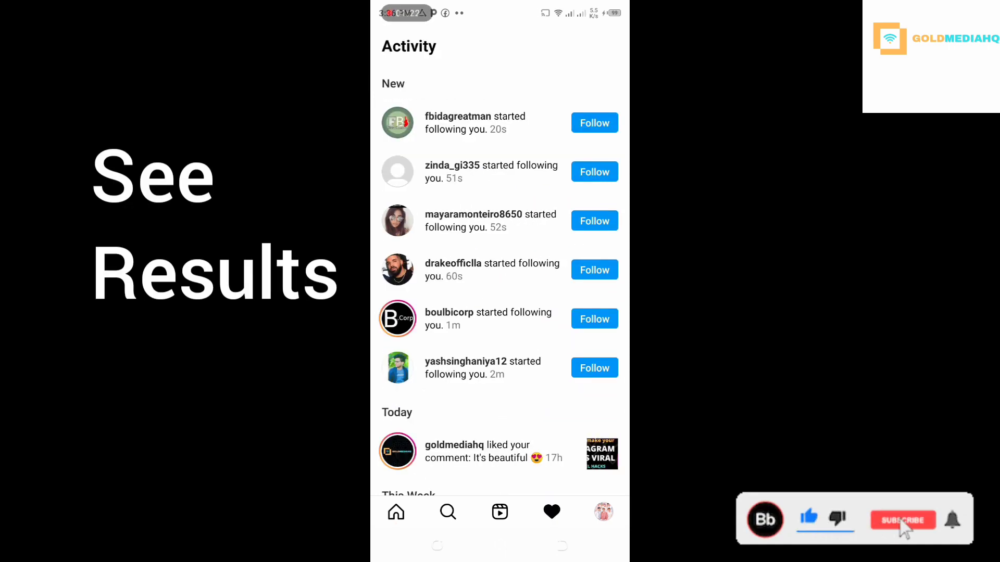
left_click(902, 520)
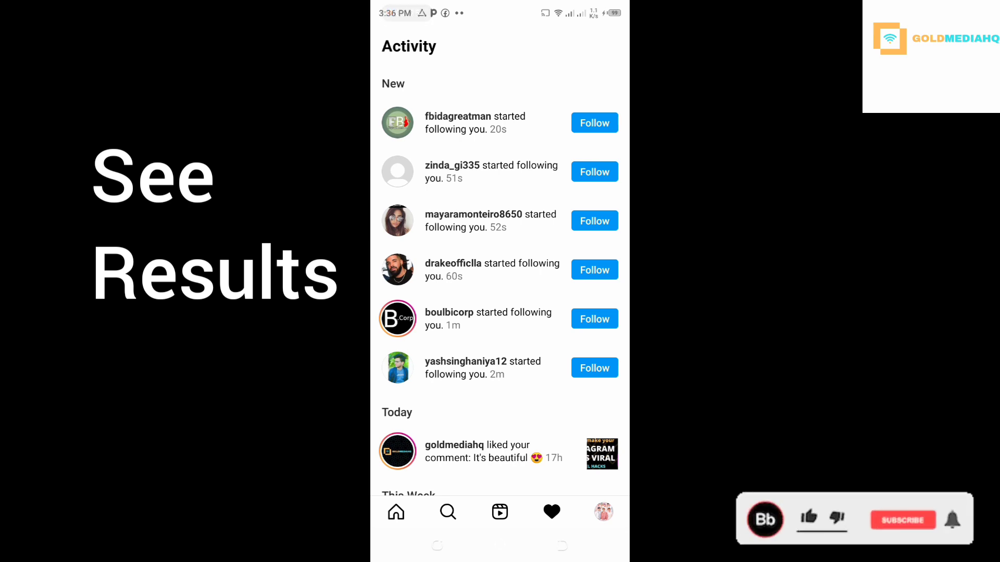
left_click(807, 520)
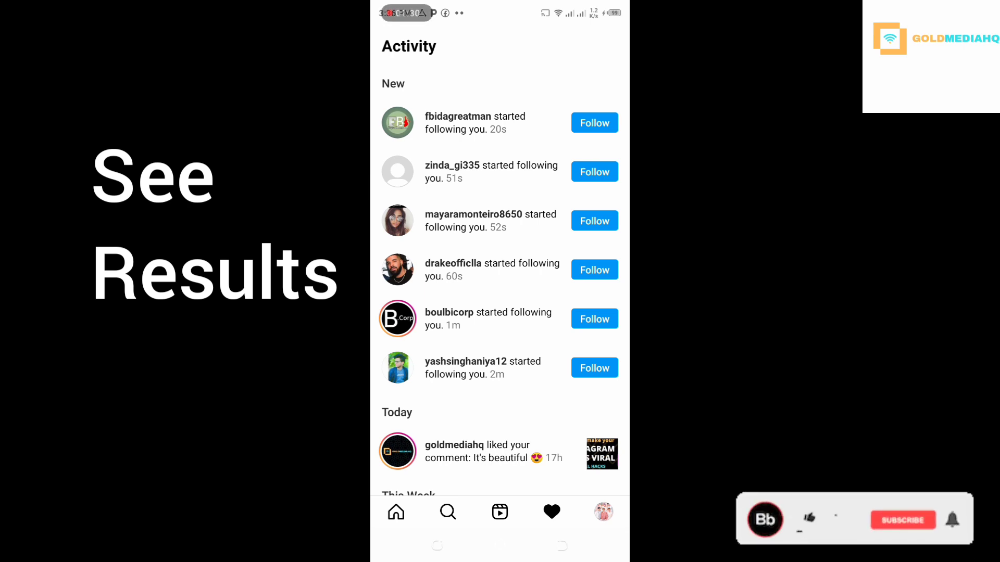
left_click(806, 519)
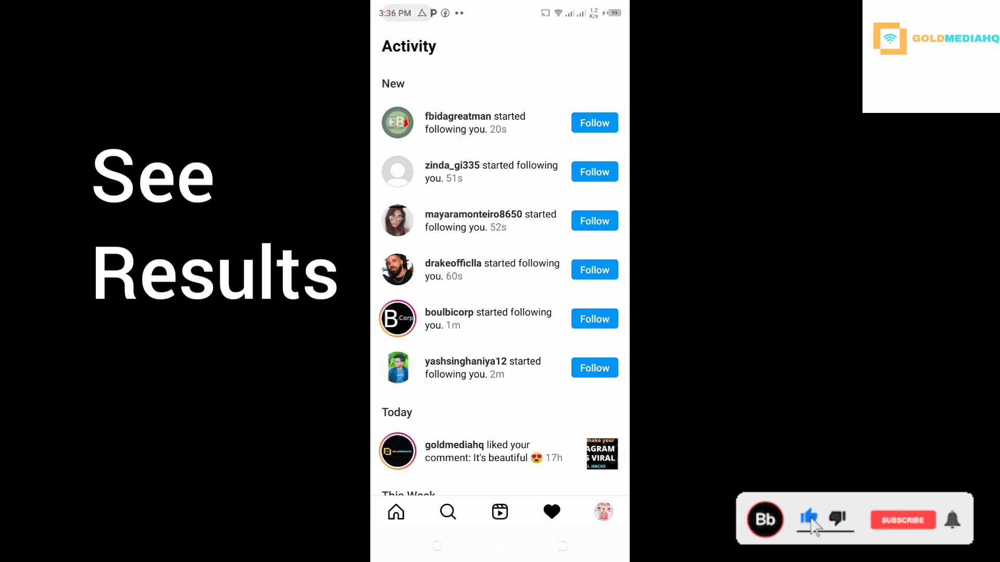
left_click(594, 122)
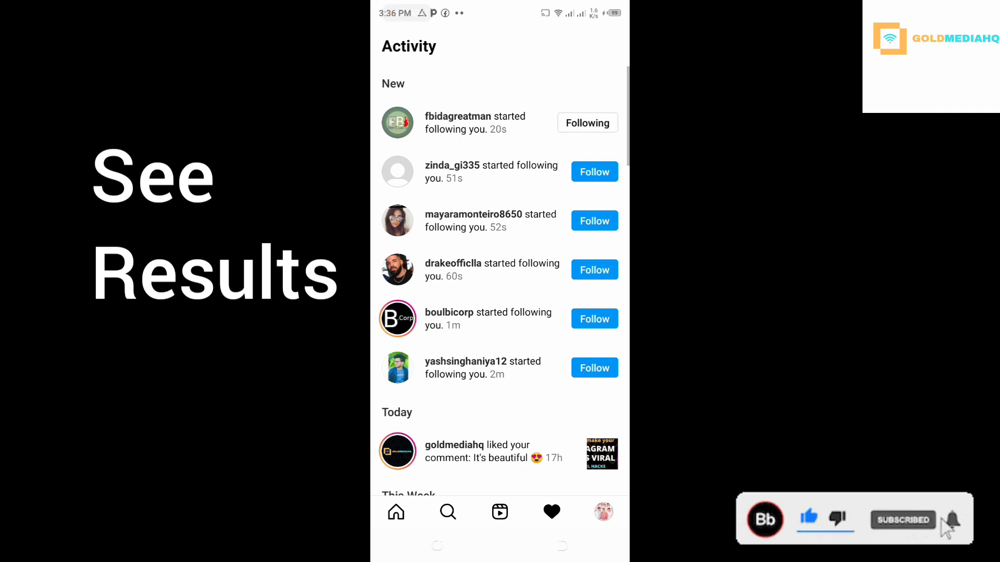
scroll("down", 3)
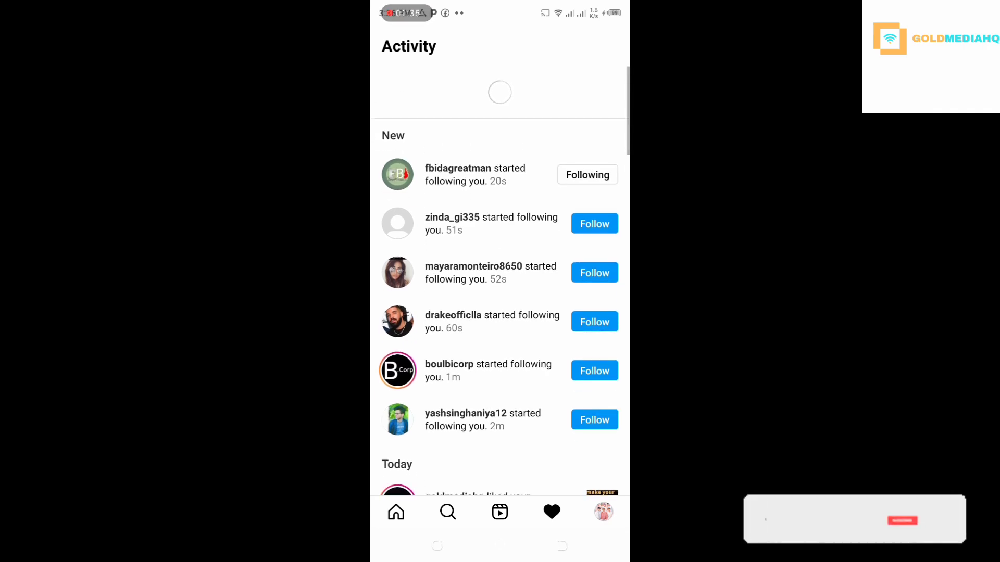
left_click(449, 364)
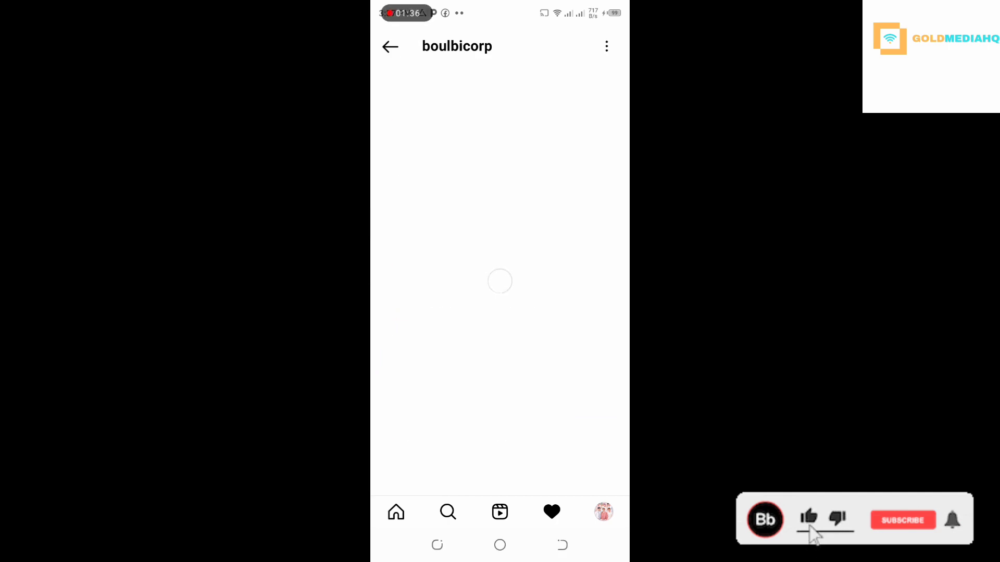
left_click(551, 511)
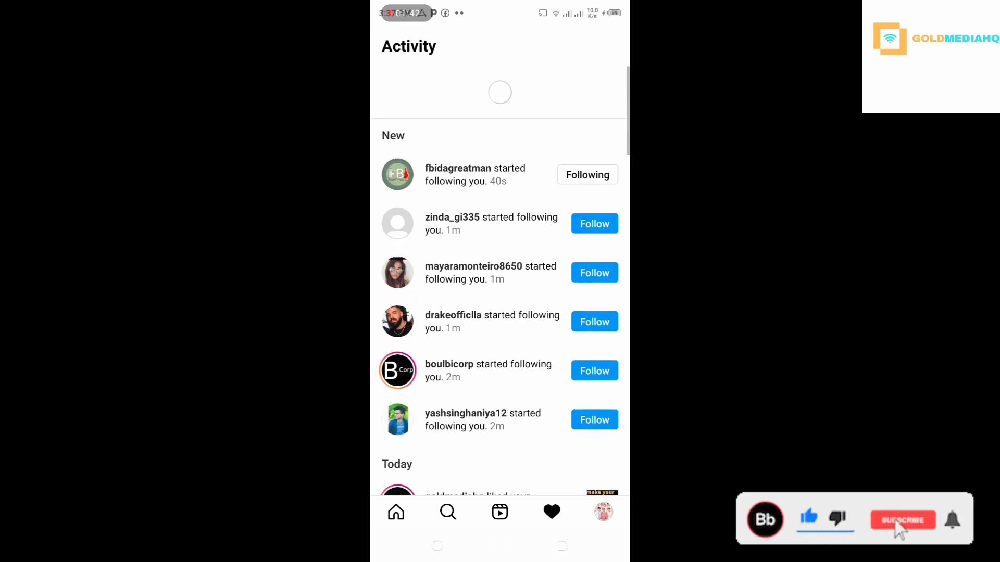
left_click(903, 519)
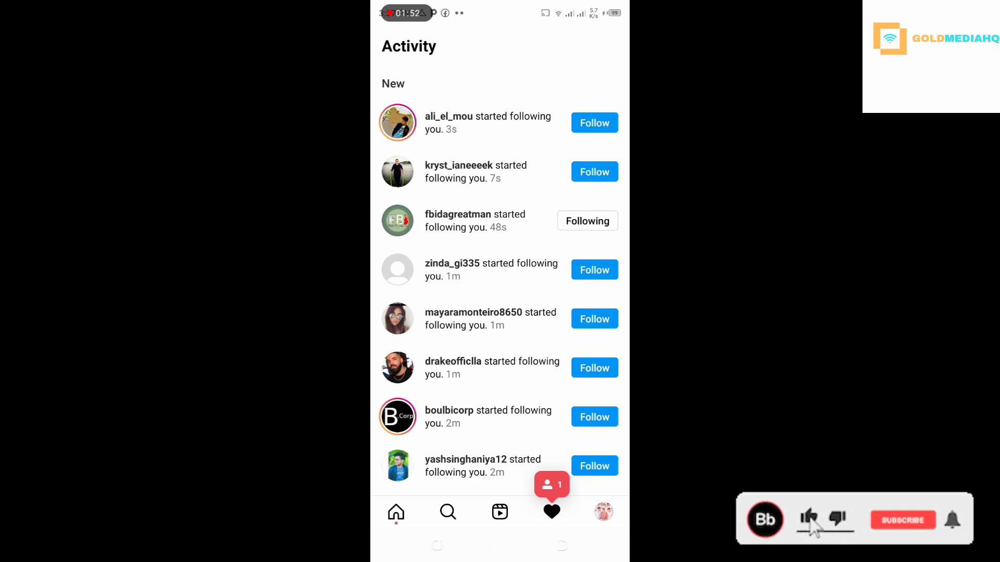
left_click(808, 520)
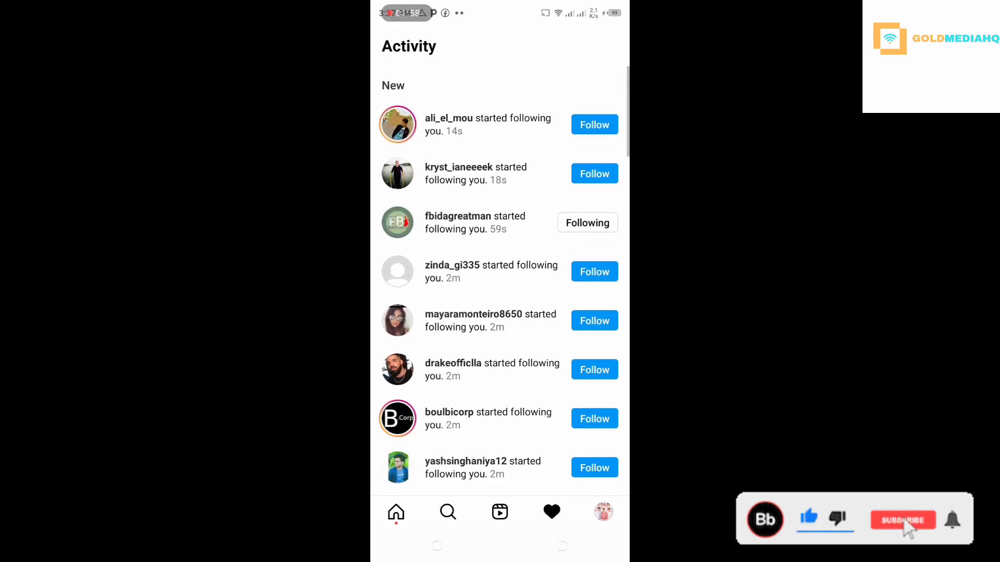
left_click(602, 512)
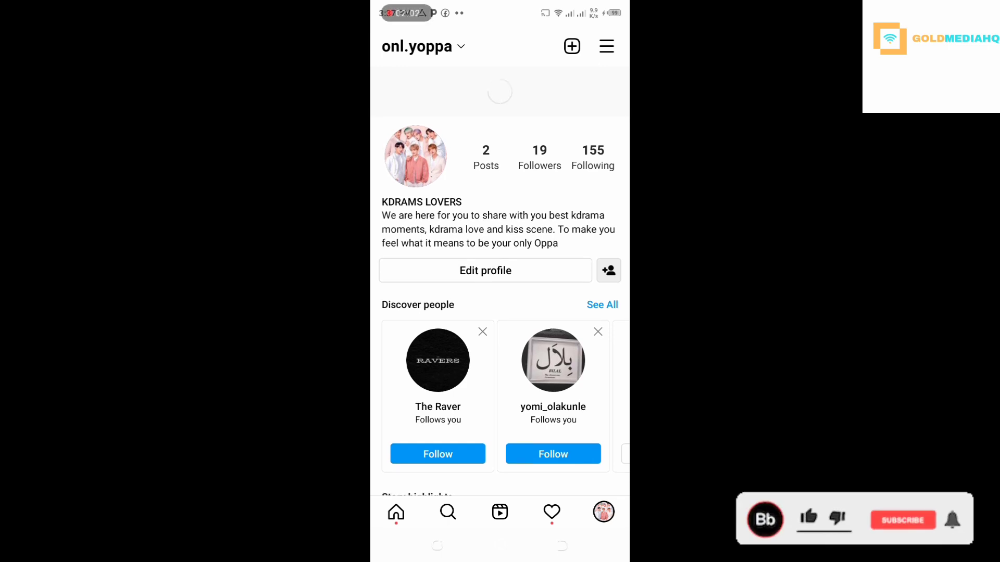
left_click(808, 519)
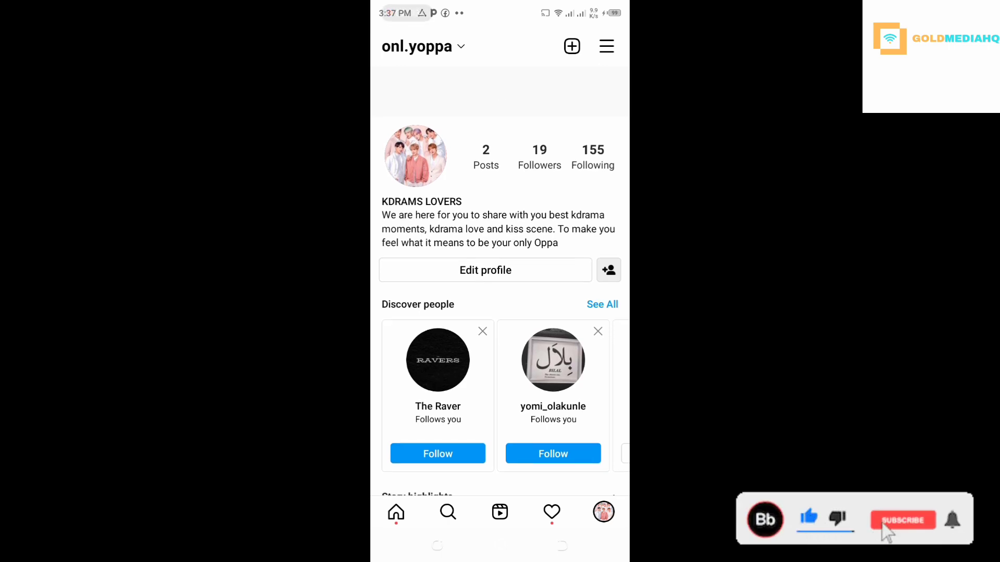